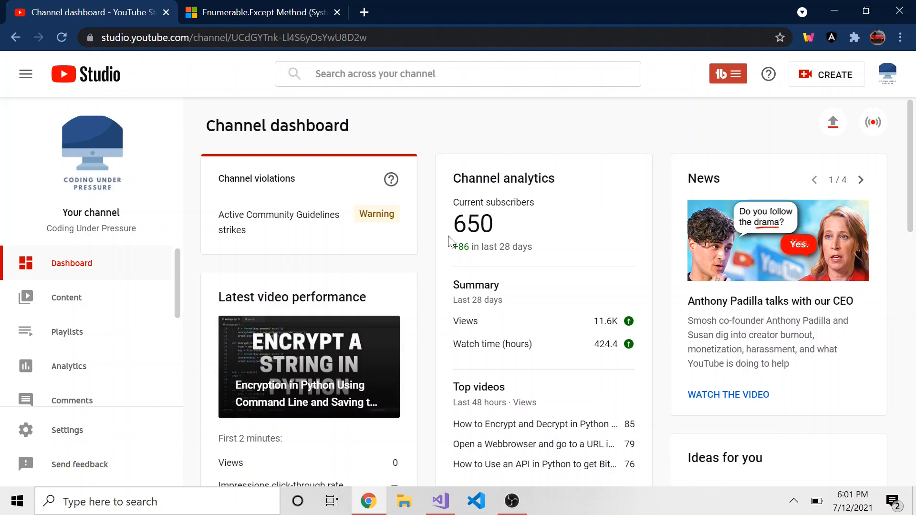
{"action": "mouse_move", "coordinate": [397, 374]}
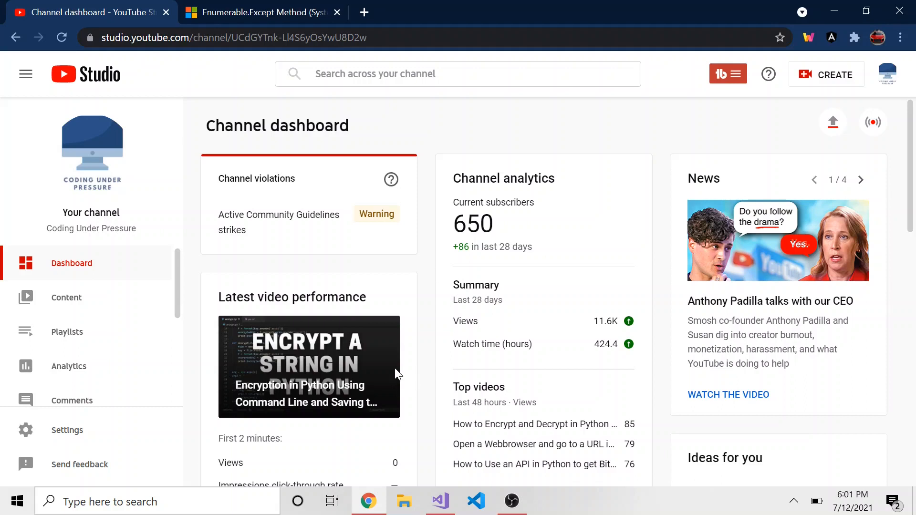
{"action": "mouse_move", "coordinate": [66, 297]}
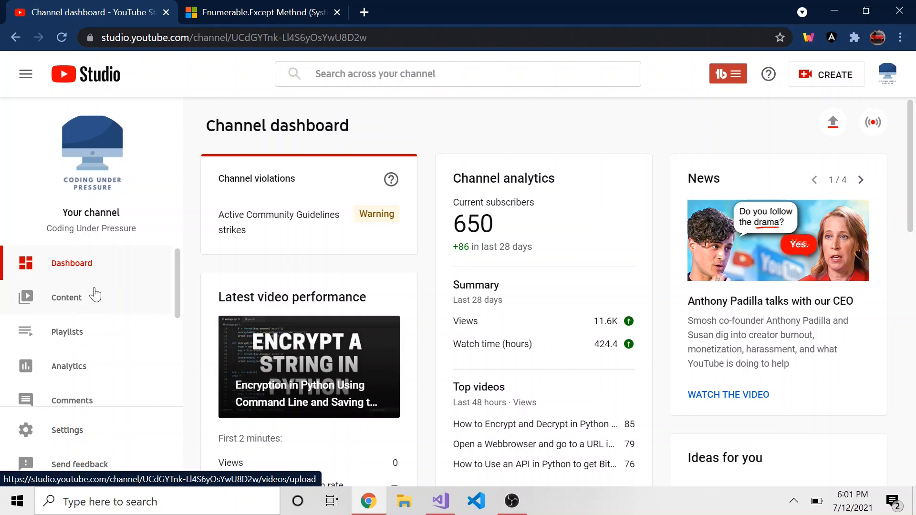
{"action": "mouse_move", "coordinate": [96, 291]}
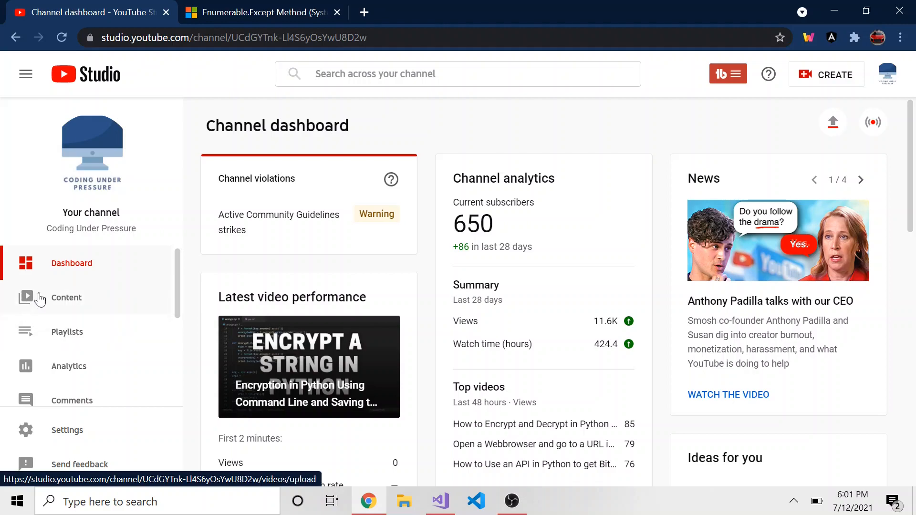
- Move between YouTube Studio and the docs, ending on the Enumerable.Except Method page
{"action": "left_click", "coordinate": [65, 297]}
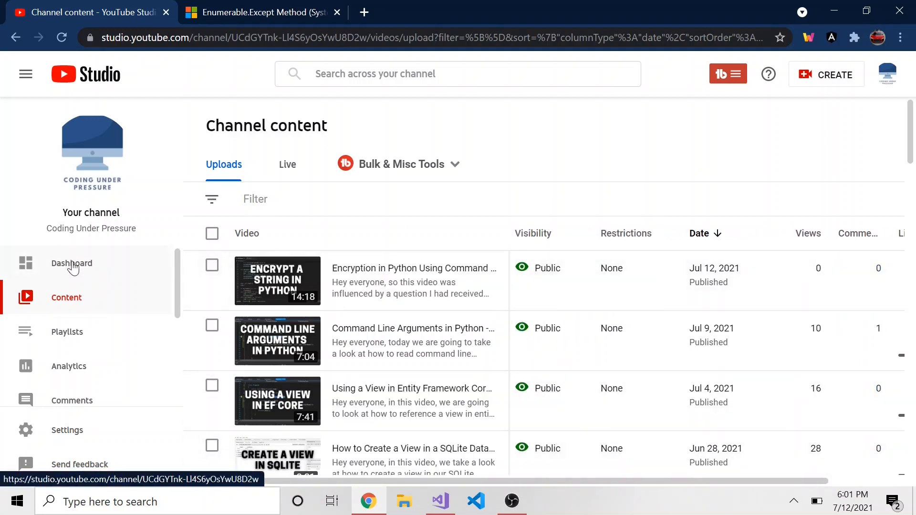
{"action": "left_click", "coordinate": [71, 263]}
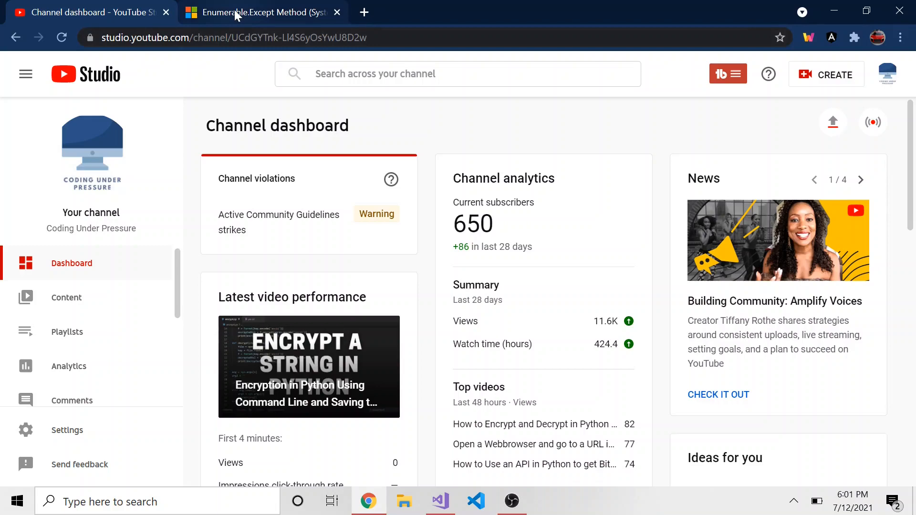
{"action": "left_click", "coordinate": [261, 13]}
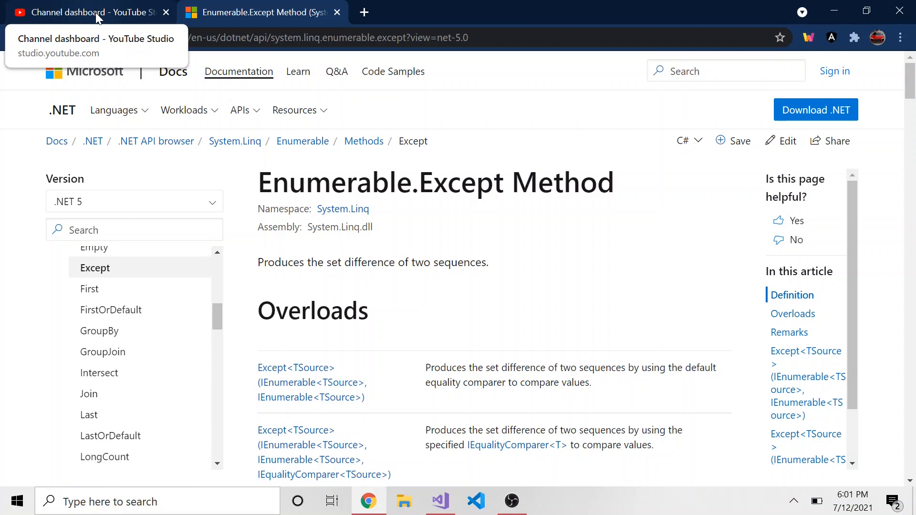
{"action": "mouse_move", "coordinate": [107, 13]}
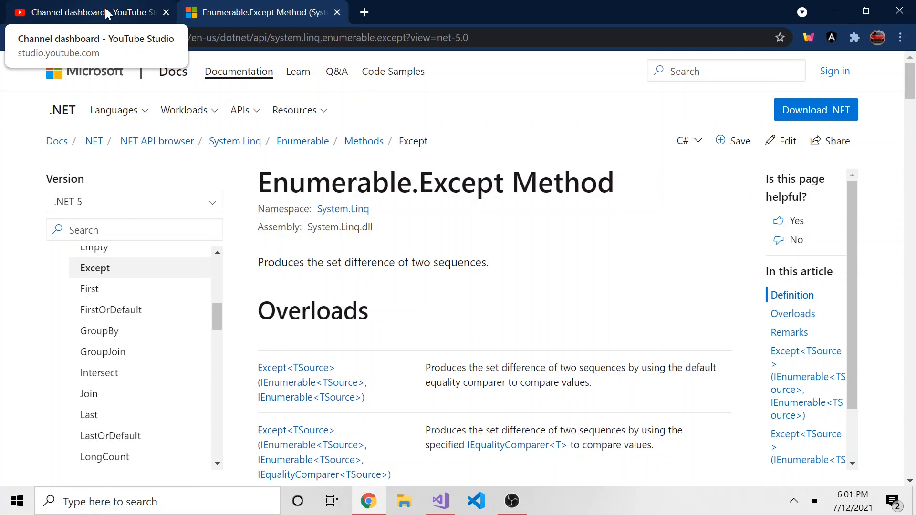
{"action": "left_click", "coordinate": [88, 13]}
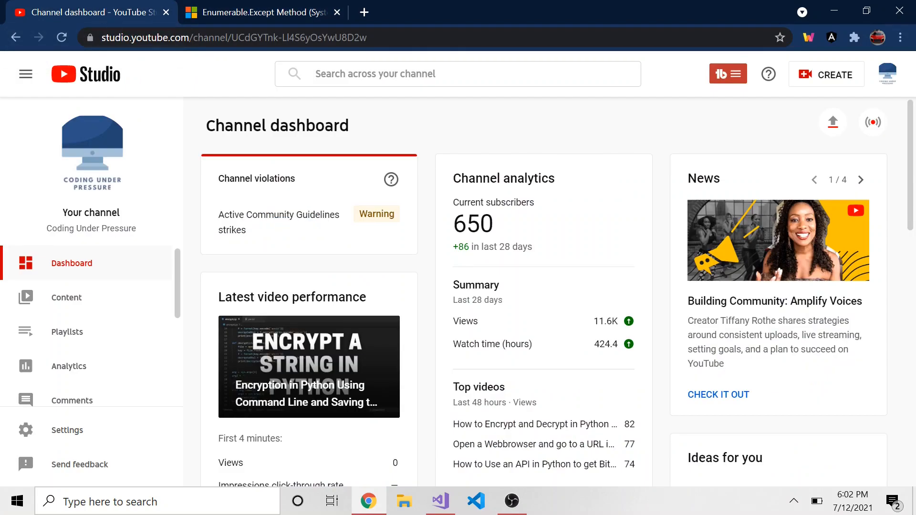
{"action": "mouse_move", "coordinate": [535, 168]}
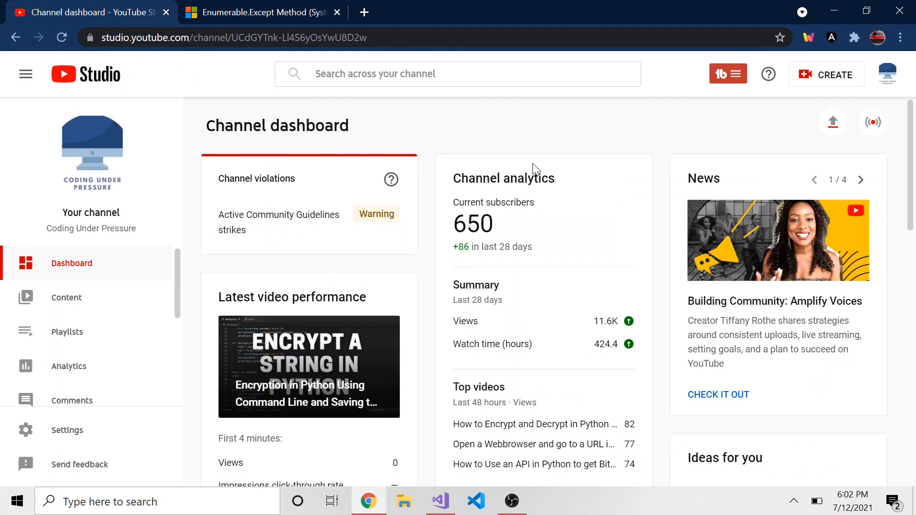
{"action": "mouse_move", "coordinate": [302, 6]}
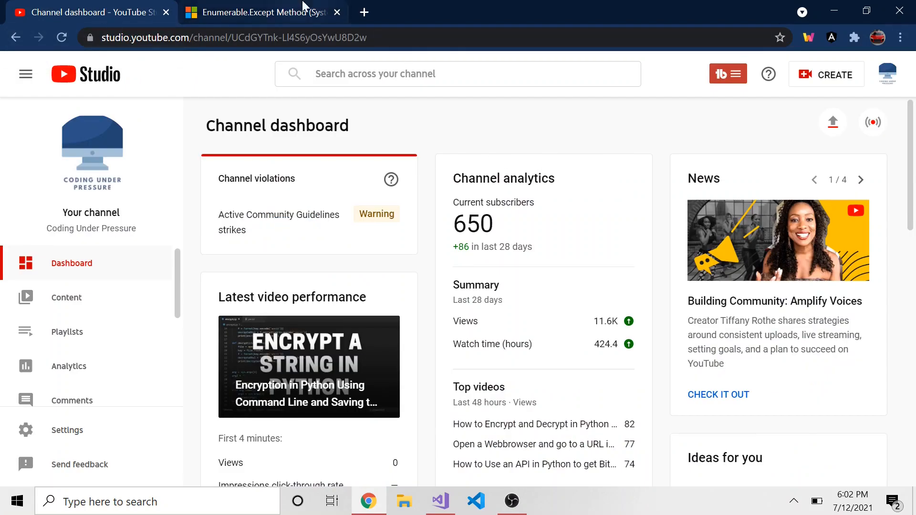
{"action": "left_click", "coordinate": [260, 12]}
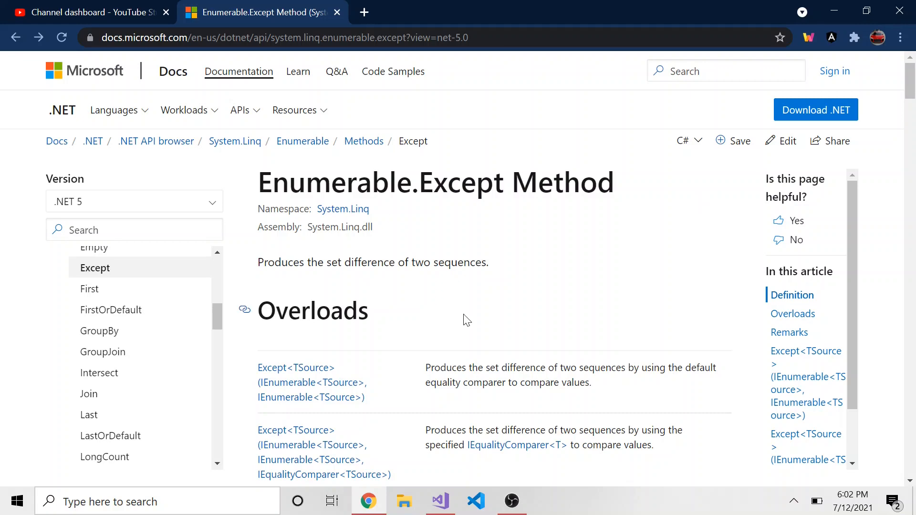
{"action": "mouse_move", "coordinate": [443, 468]}
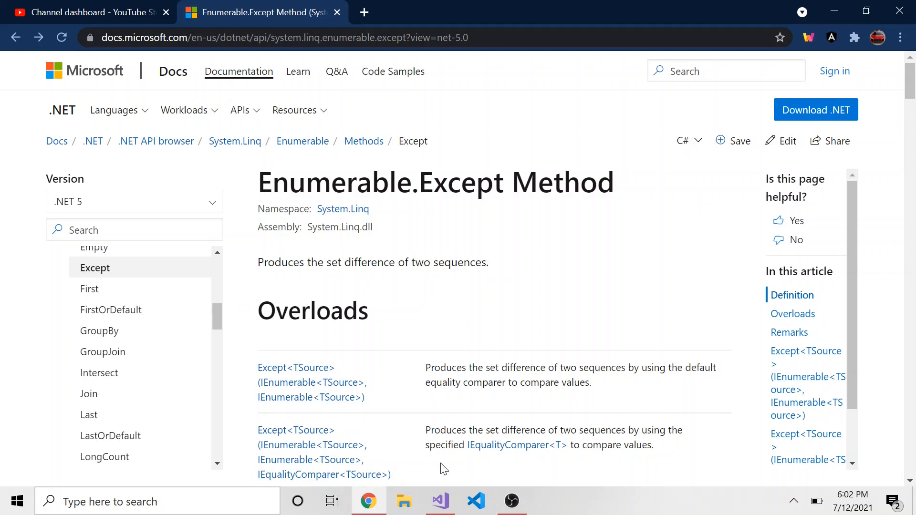
- Add blank lines below ints2 and append 5 to the ints initializer
{"action": "left_click", "coordinate": [438, 501]}
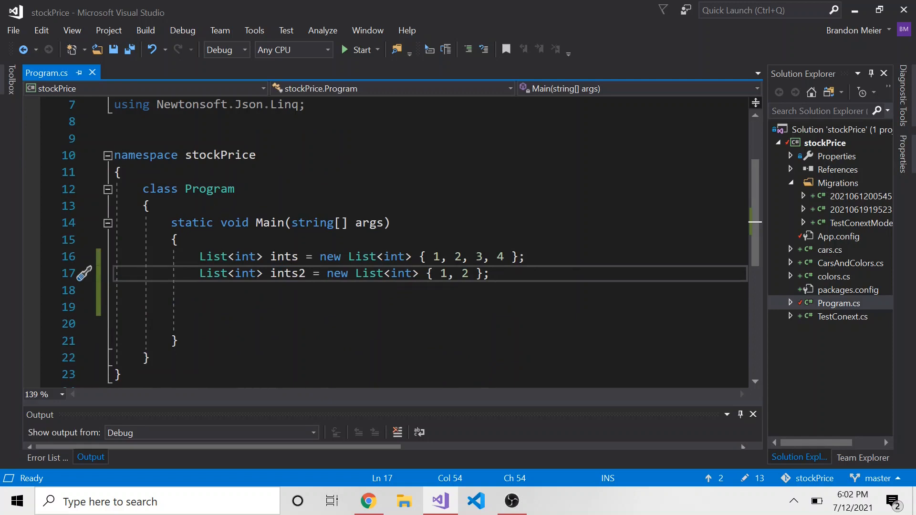
{"action": "key", "text": "Enter"}
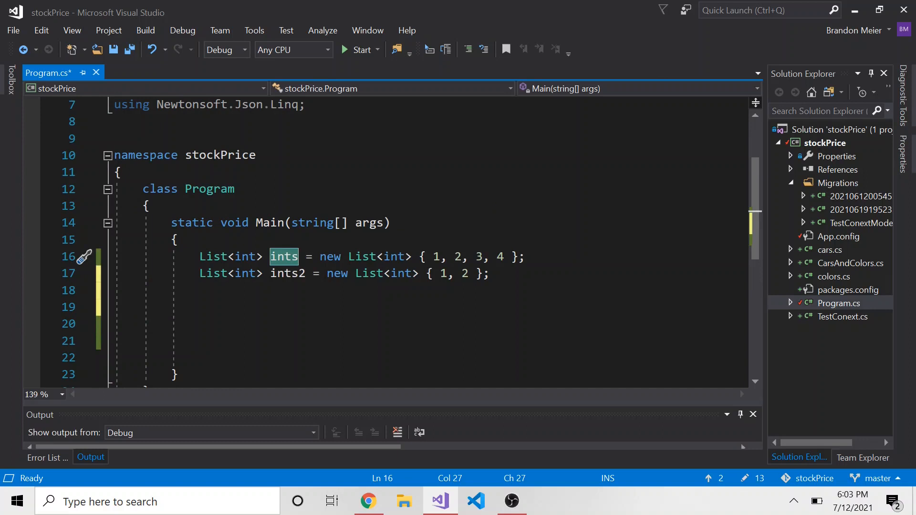
{"action": "double_click", "coordinate": [286, 273]}
{"action": "type", "text": ", 5"}
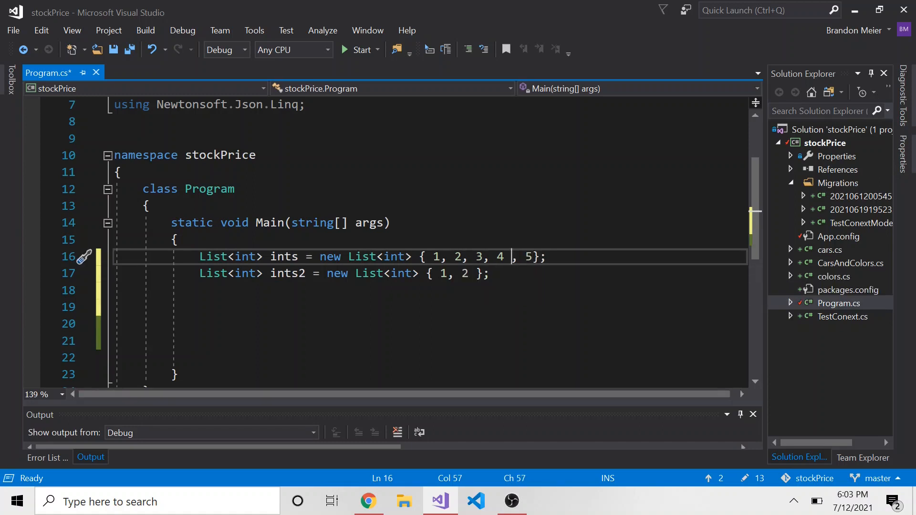
{"action": "key", "text": "Backspace"}
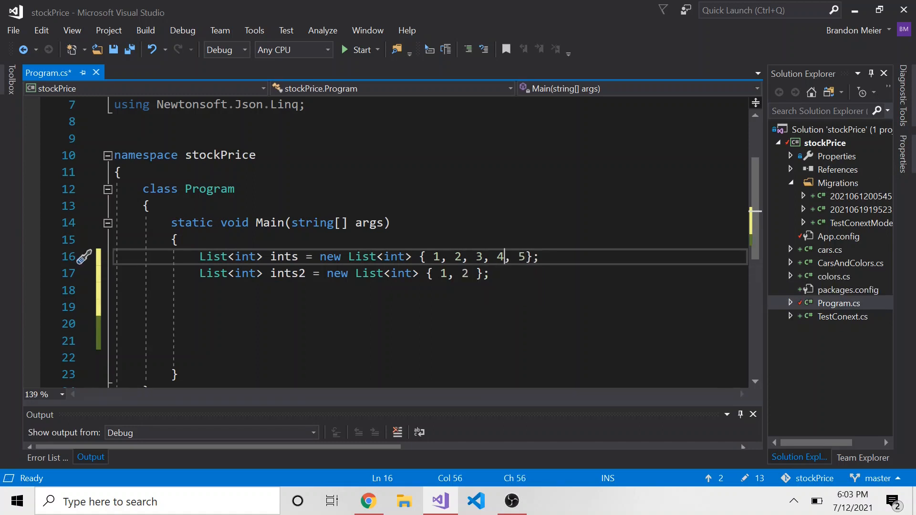
{"action": "mouse_move", "coordinate": [287, 273]}
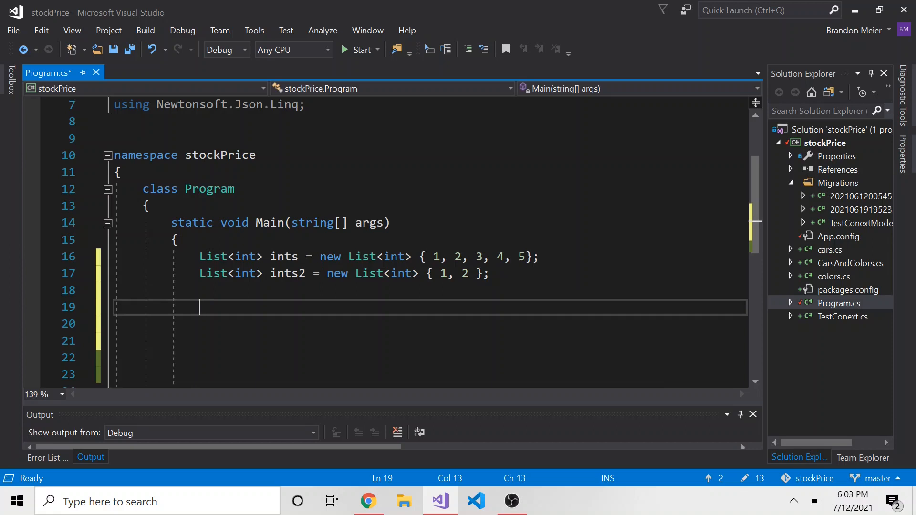
- Declare an IEnumerable<int> variable named finalInts below the lists
{"action": "type", "text": "Ien"}
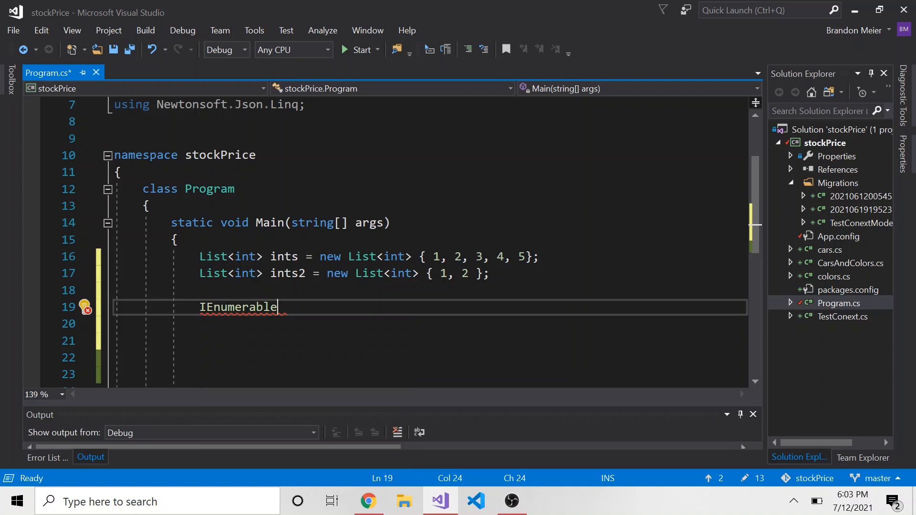
{"action": "double_click", "coordinate": [238, 306]}
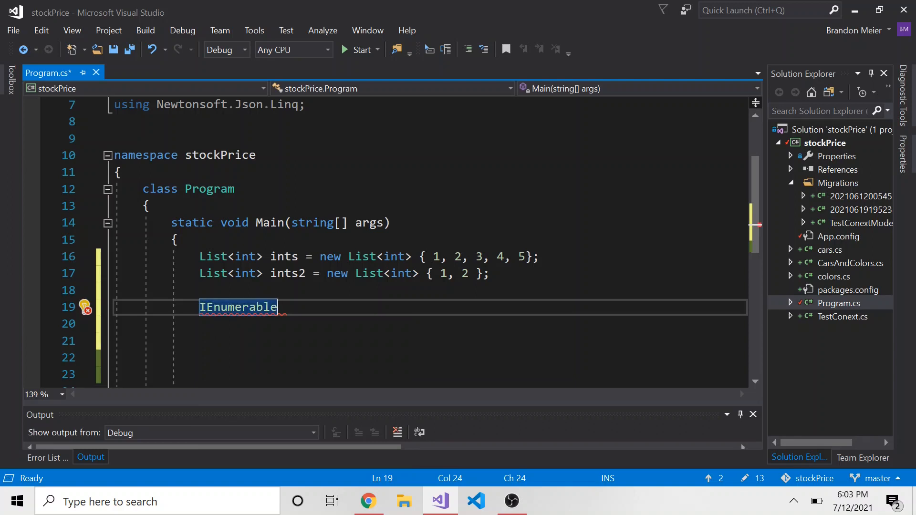
{"action": "type", "text": "<int>"}
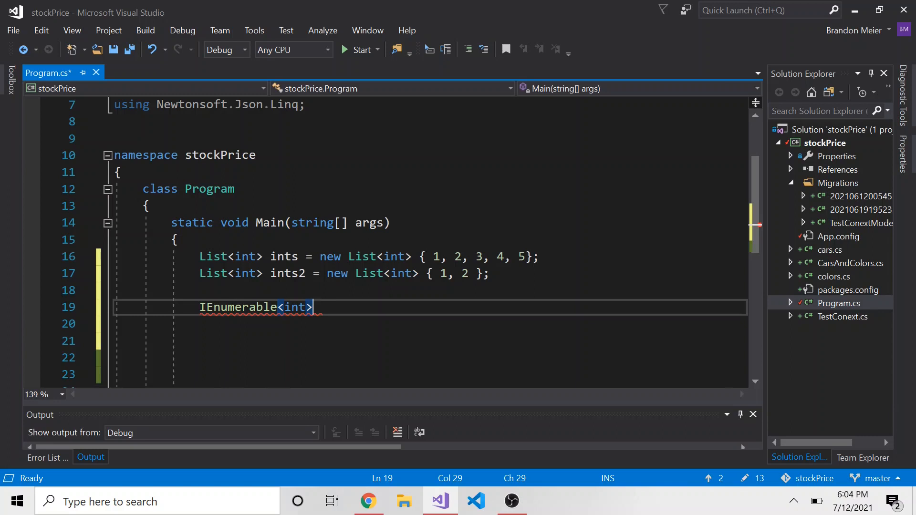
{"action": "type", "text": "fa"}
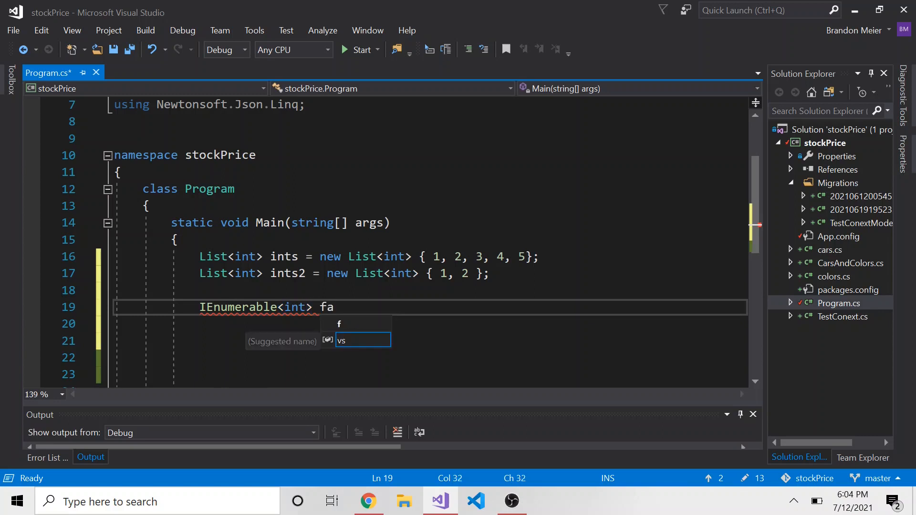
{"action": "type", "text": "inal"}
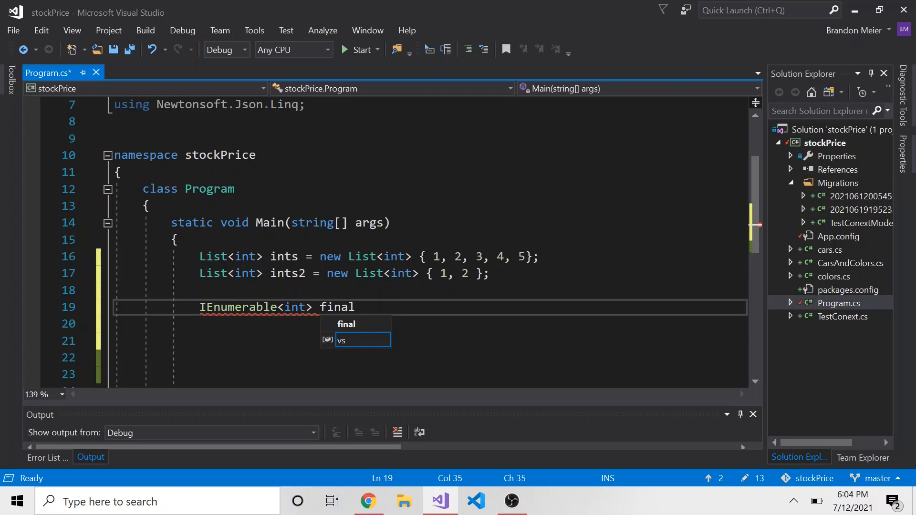
{"action": "type", "text": "Ints ="}
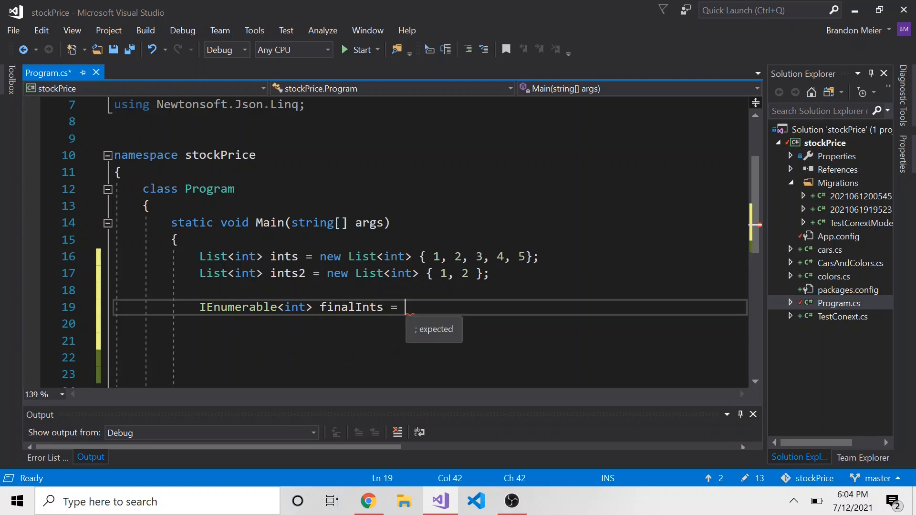
- Assign finalInts = ints.Except(ints2); and start a foreach on the next line
{"action": "type", "text": "ints.e"}
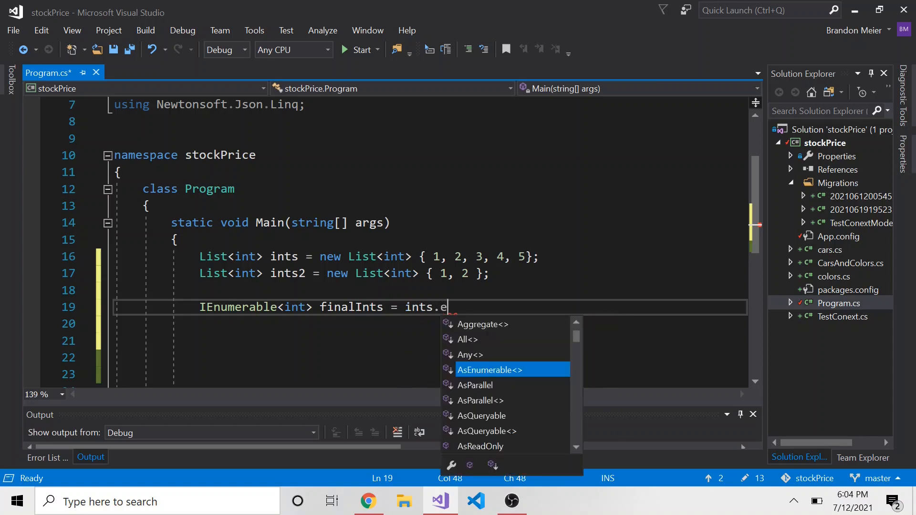
{"action": "type", "text": "xcept"}
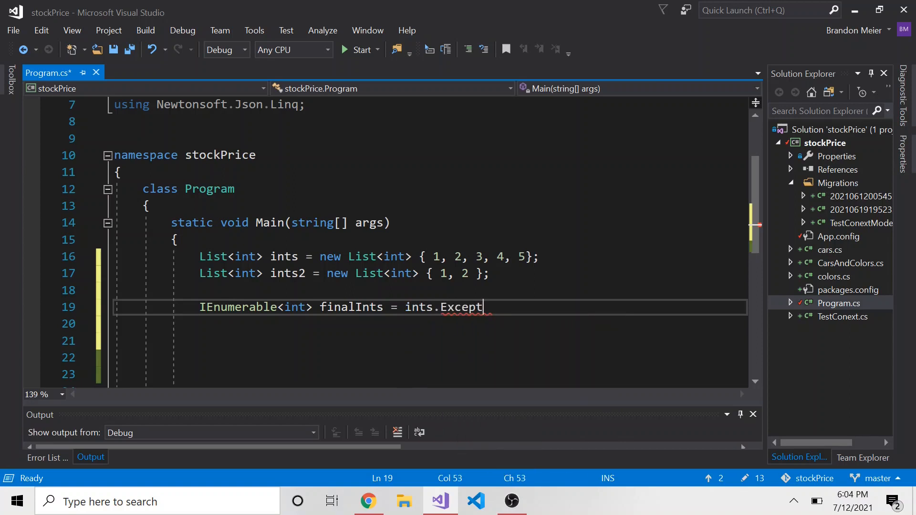
{"action": "type", "text": "(int"}
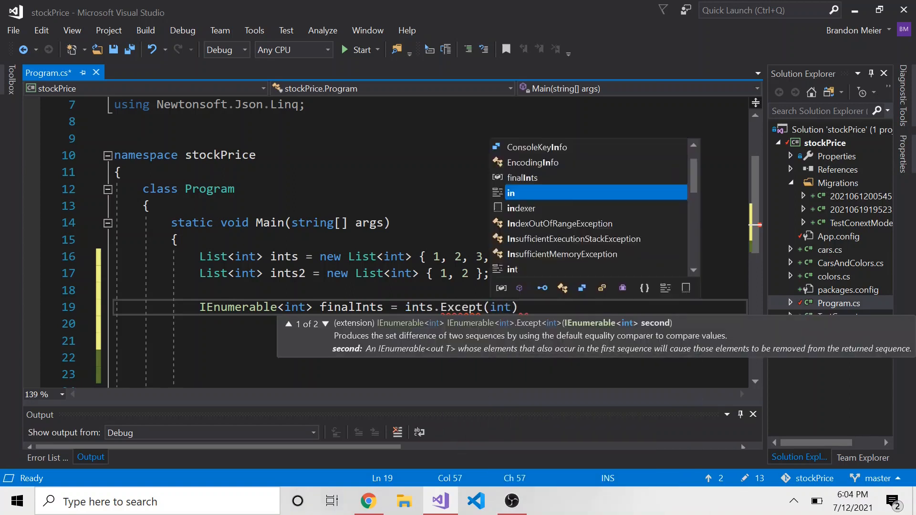
{"action": "type", "text": "s2)"}
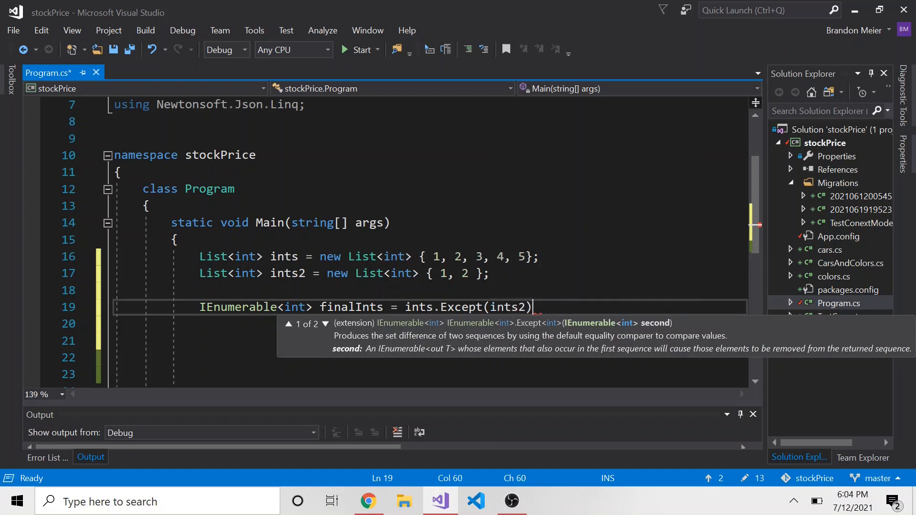
{"action": "type", "text": "foreach("}
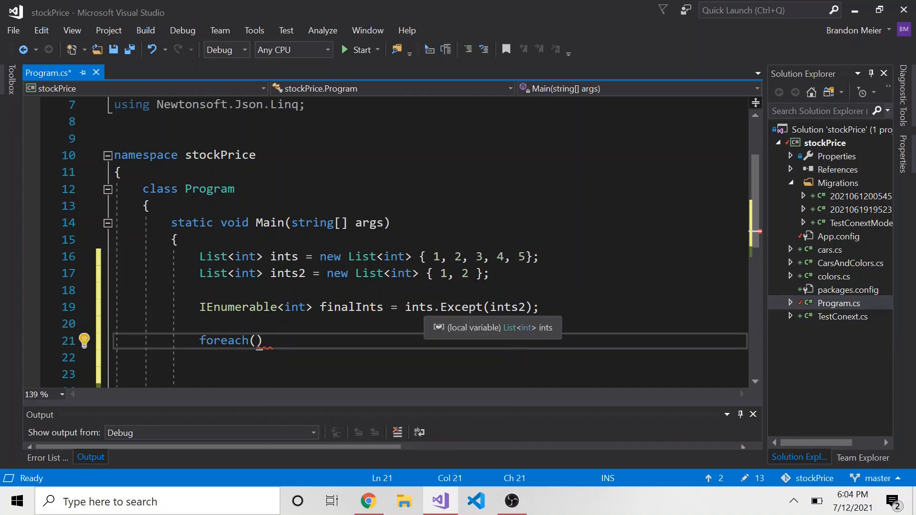
- Write foreach (var val in finalInts) with Console.WriteLine(val); in its body
{"action": "type", "text": "fi"}
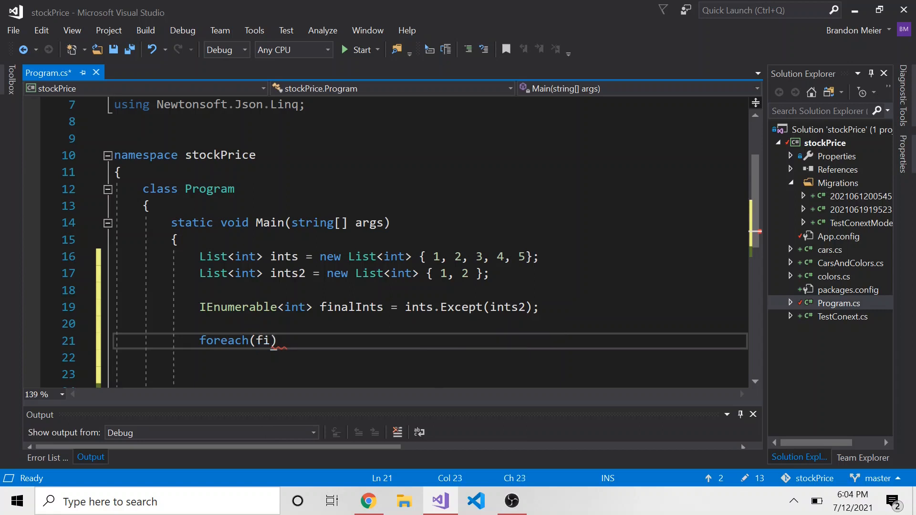
{"action": "type", "text": "n"}
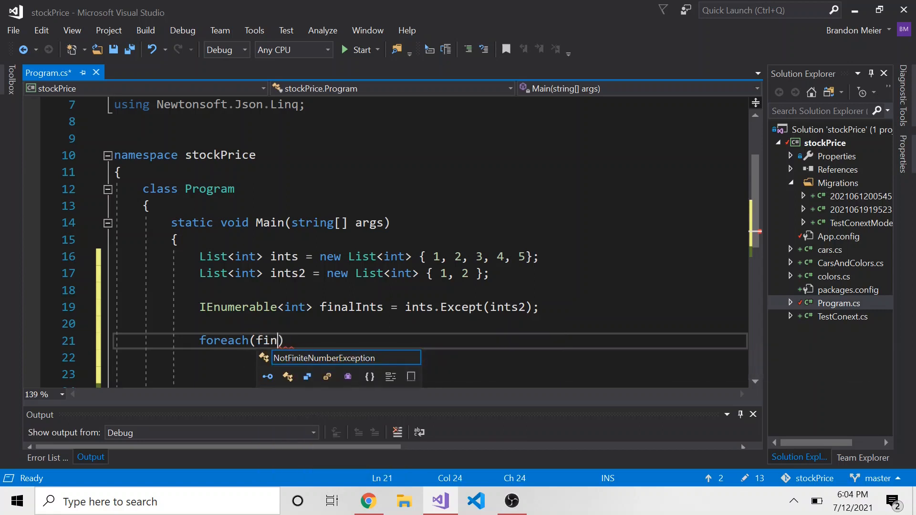
{"action": "type", "text": "var val i"}
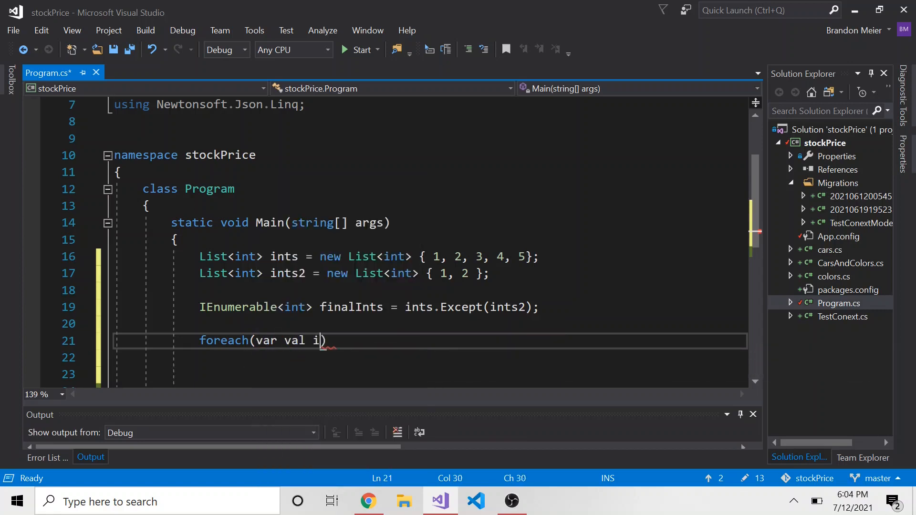
{"action": "type", "text": "n finalInts"}
{"action": "left_click", "coordinate": [430, 358]}
{"action": "type", "text": "{"}
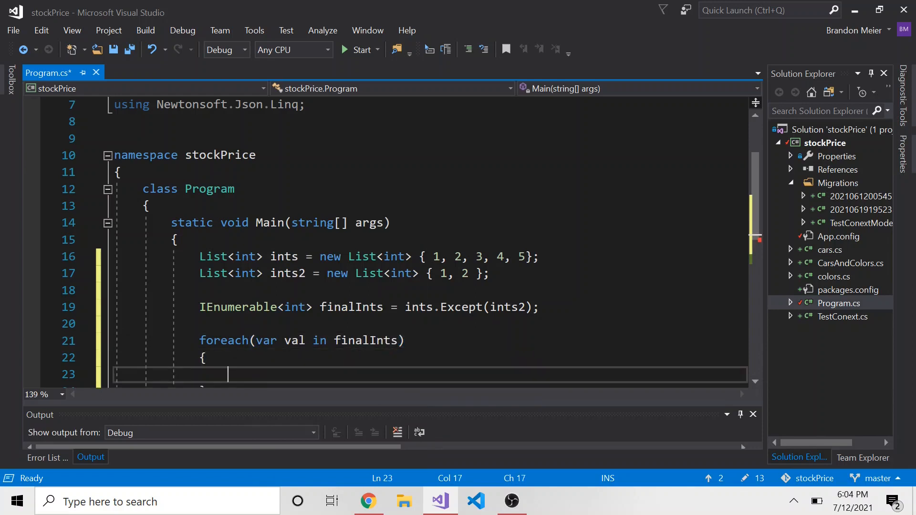
{"action": "type", "text": "con"}
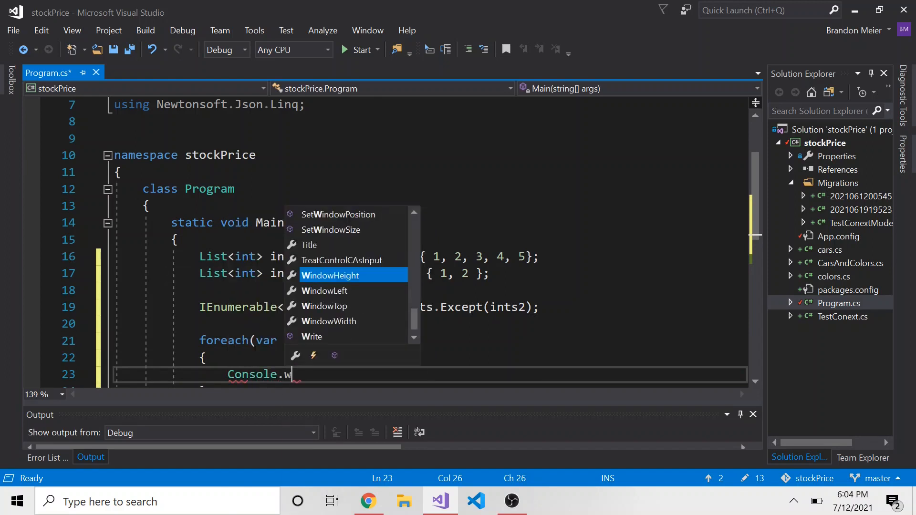
{"action": "type", "text": "riteLine"}
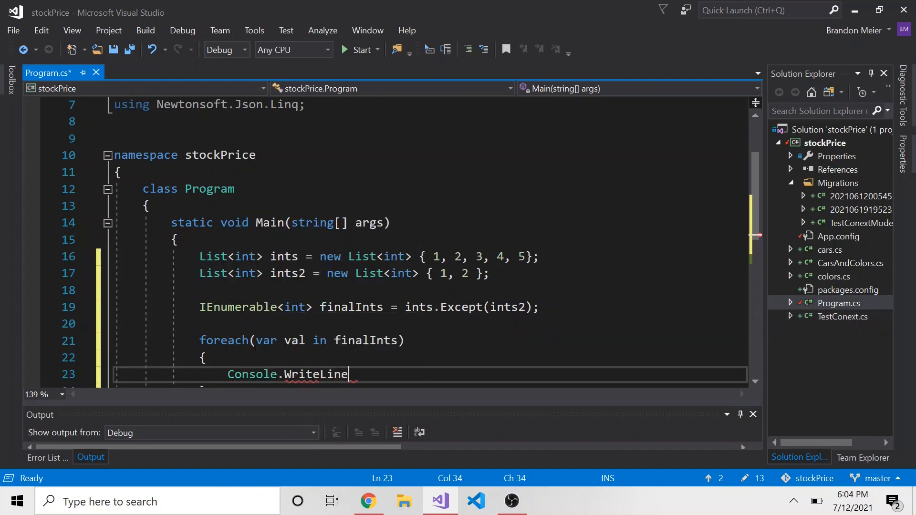
{"action": "type", "text": "(v"}
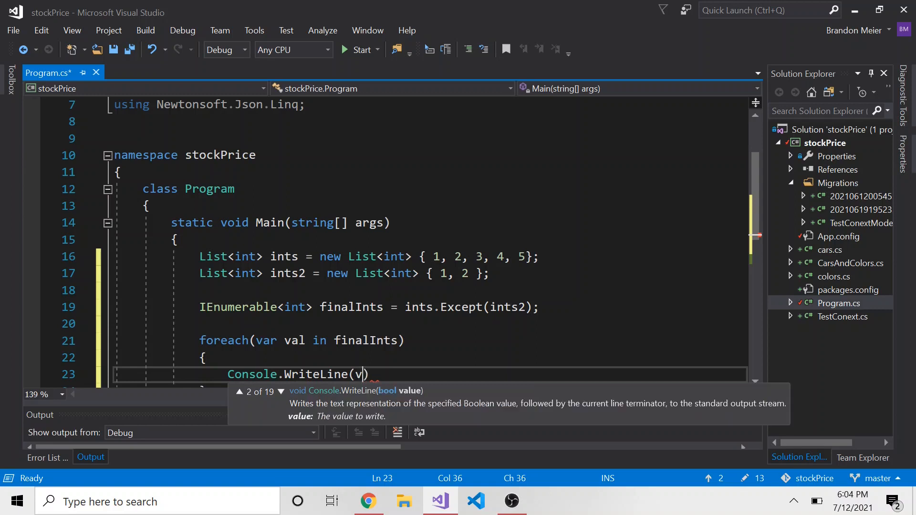
{"action": "type", "text": "al);"}
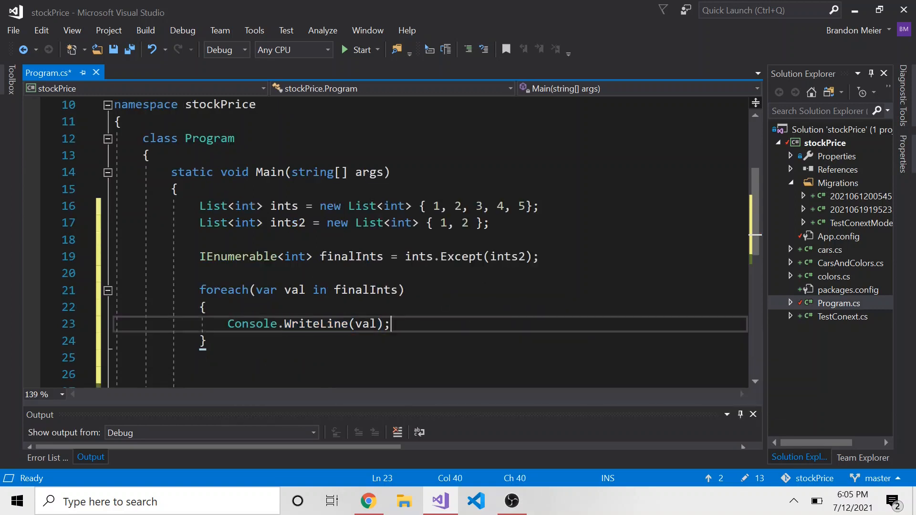
- Add Console.Read(); after the loop and save Program.cs
{"action": "type", "text": "c"}
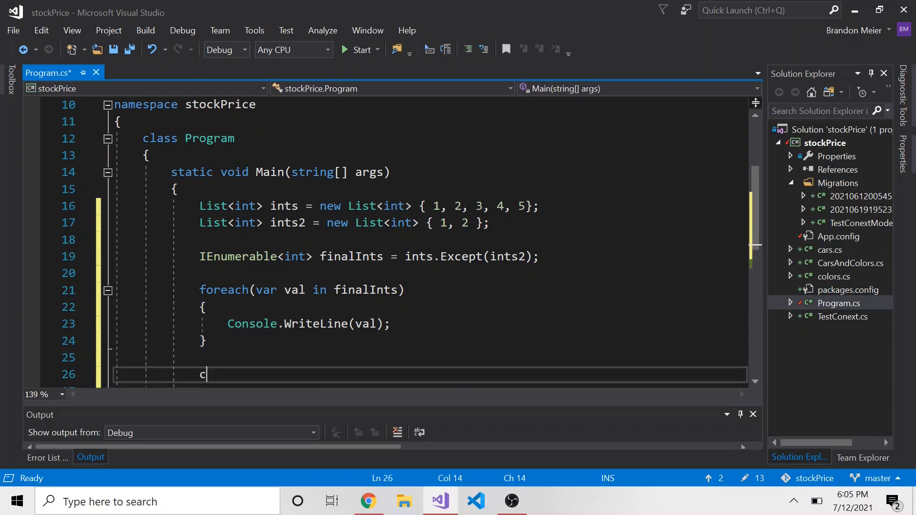
{"action": "type", "text": "onsole.read();"}
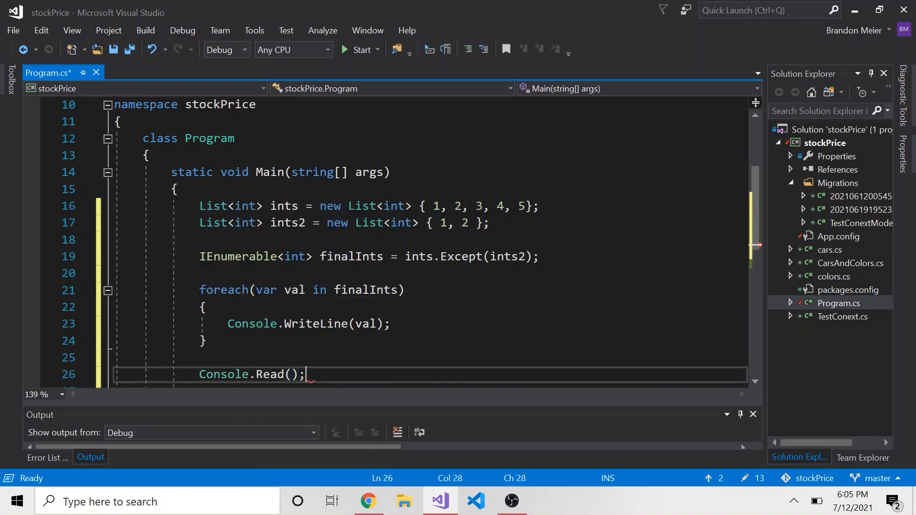
{"action": "key", "text": "ctrl+s"}
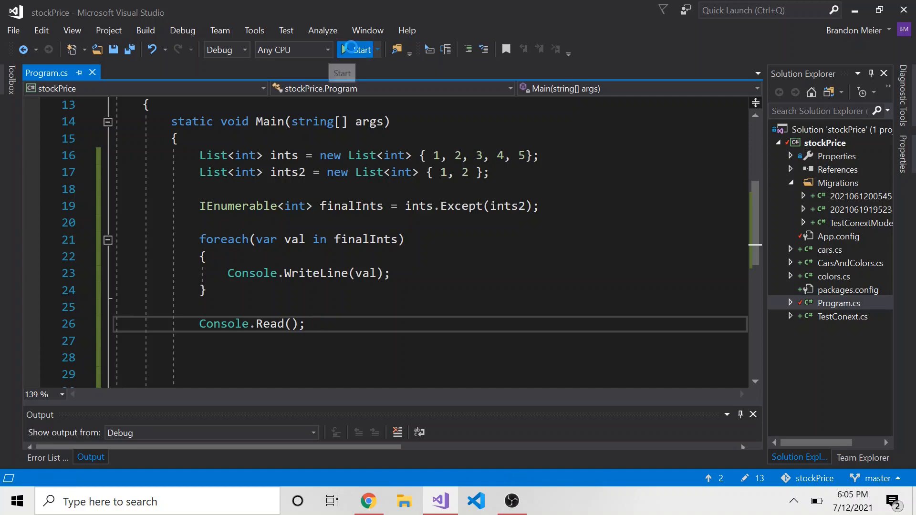
{"action": "left_click", "coordinate": [361, 50]}
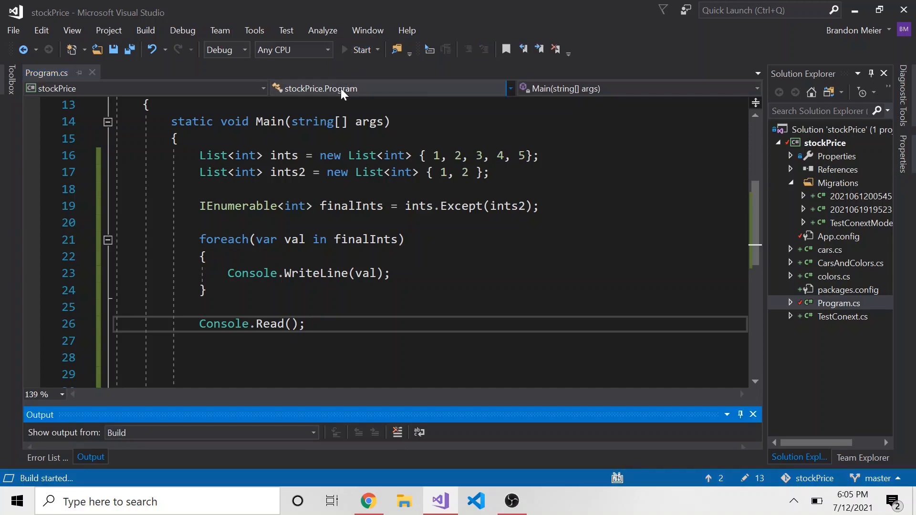
{"action": "left_click", "coordinate": [360, 49]}
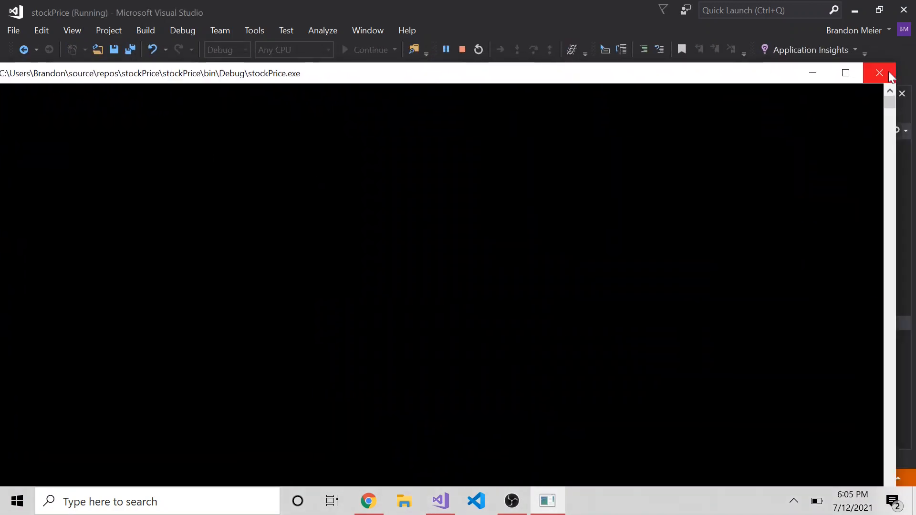
{"action": "left_click", "coordinate": [880, 72]}
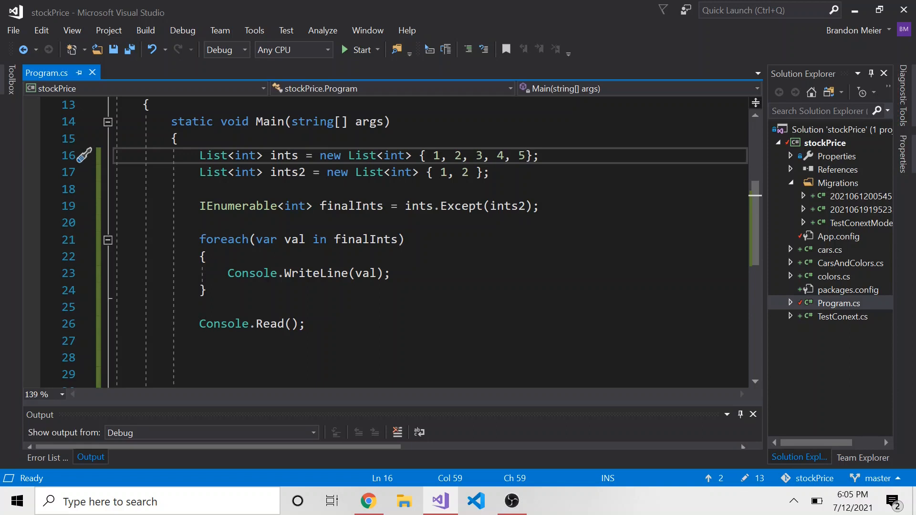
- Extend ints to 1, 2, 3, 4, 5, 2, 2 and rerun the program
{"action": "type", "text": ", 2, 2"}
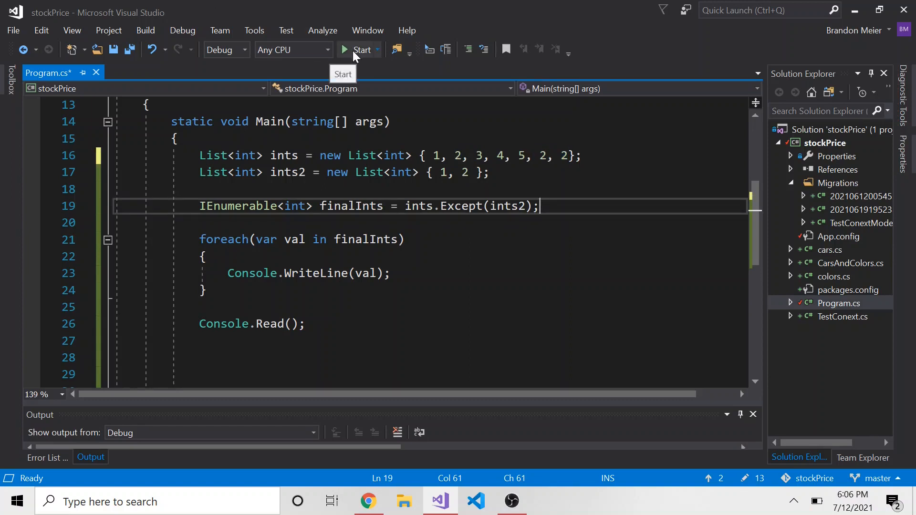
{"action": "left_click", "coordinate": [377, 50]}
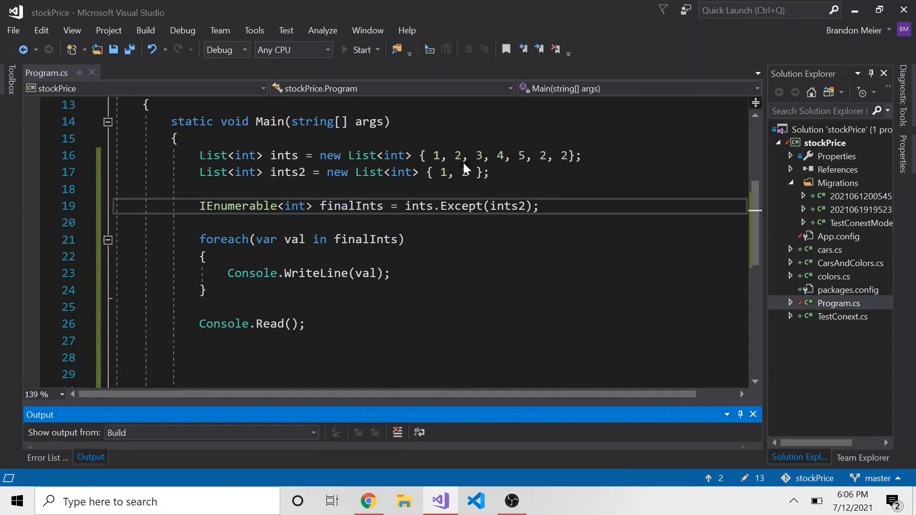
{"action": "left_click", "coordinate": [362, 50]}
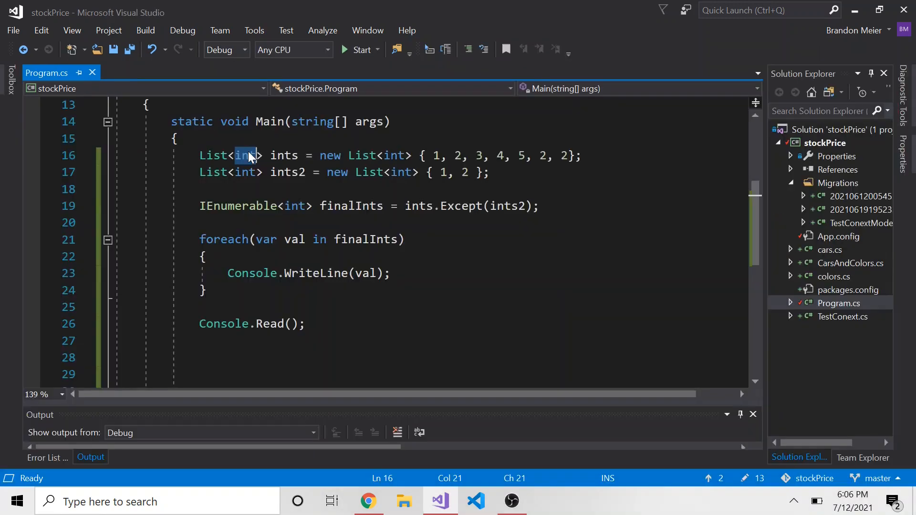
- Change both declarations to string and use values "Test", "double" and "Test"
{"action": "type", "text": "string"}
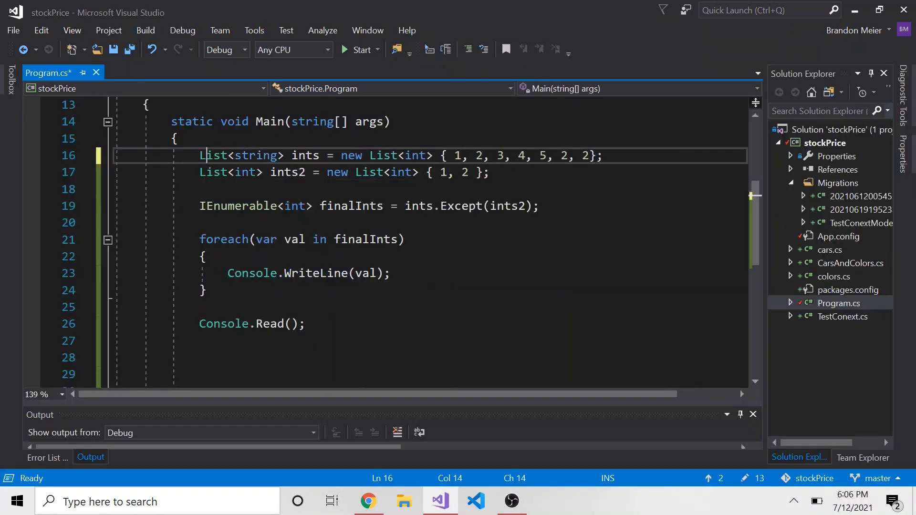
{"action": "type", "text": "string"}
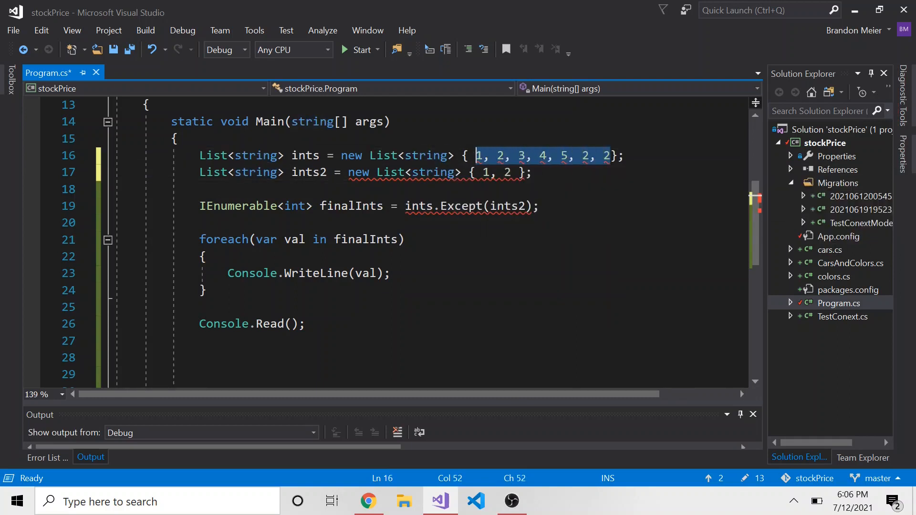
{"action": "type", "text": "\"Th"}
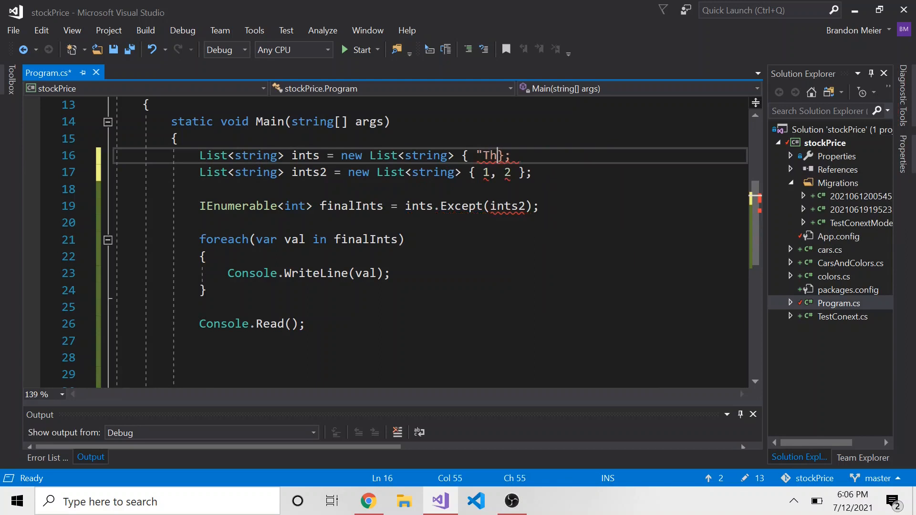
{"action": "type", "text": "est\", \"double"}
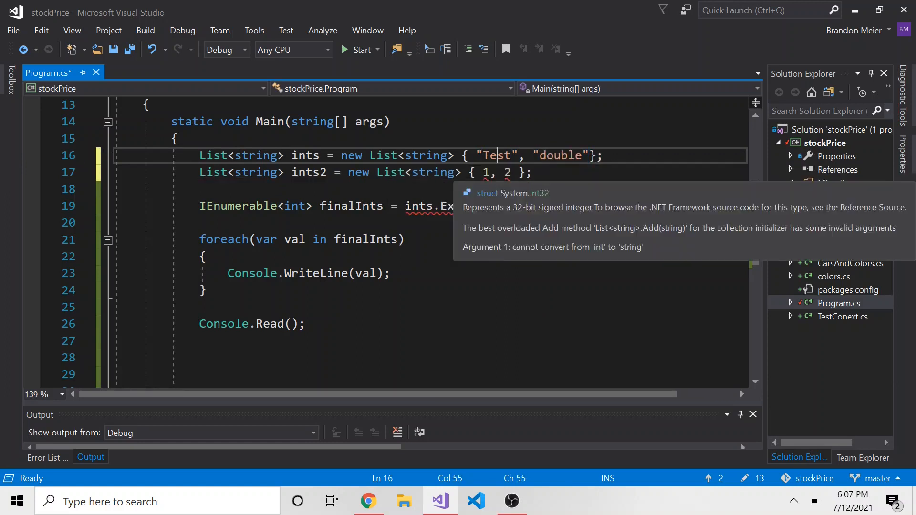
{"action": "type", "text": "\"Test\""}
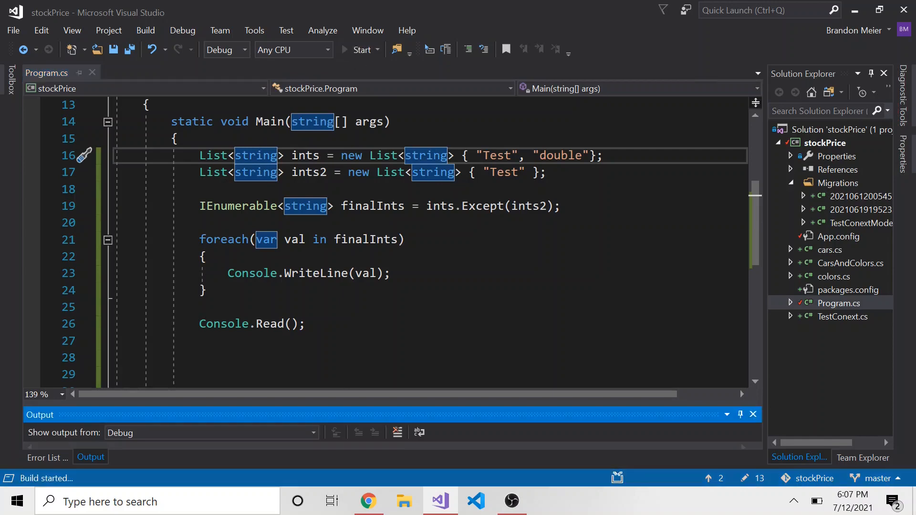
{"action": "left_click", "coordinate": [361, 50]}
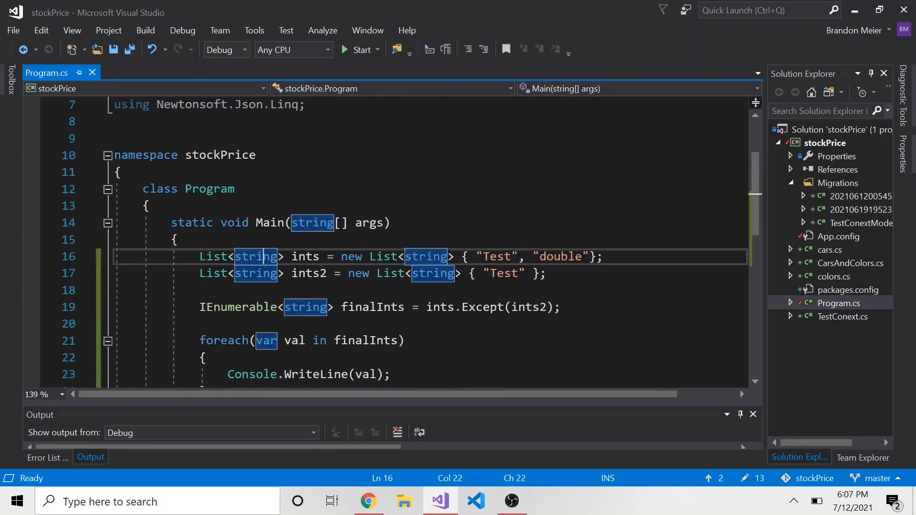
{"action": "scroll", "scroll_direction": "down", "scroll_amount": 3}
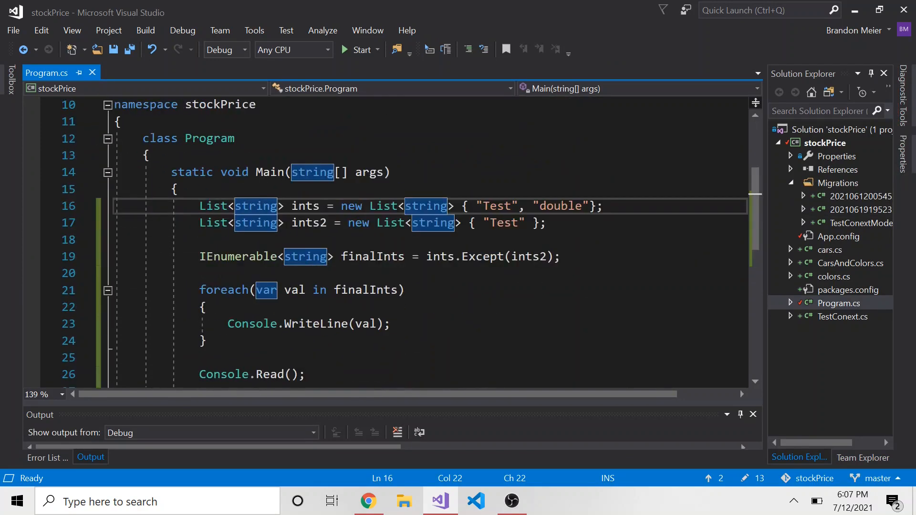